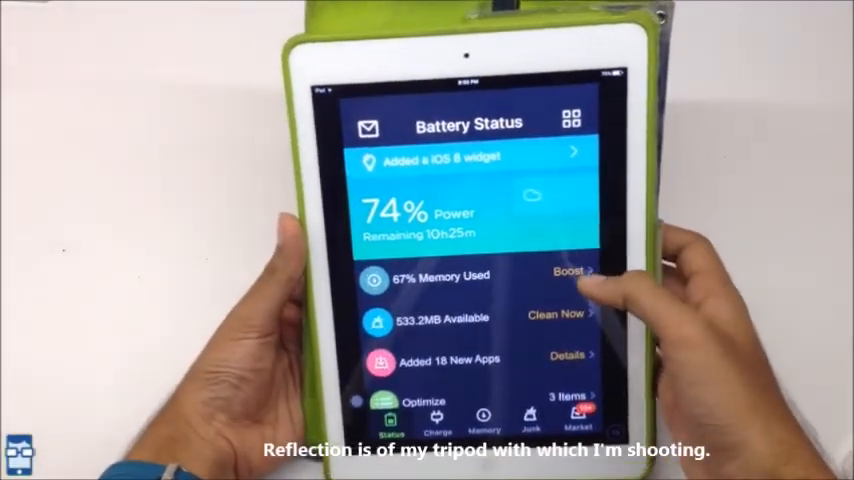
Step: Boost the iPad's memory, dropping usage from 74% to 33% and freeing about 651MB
click(568, 272)
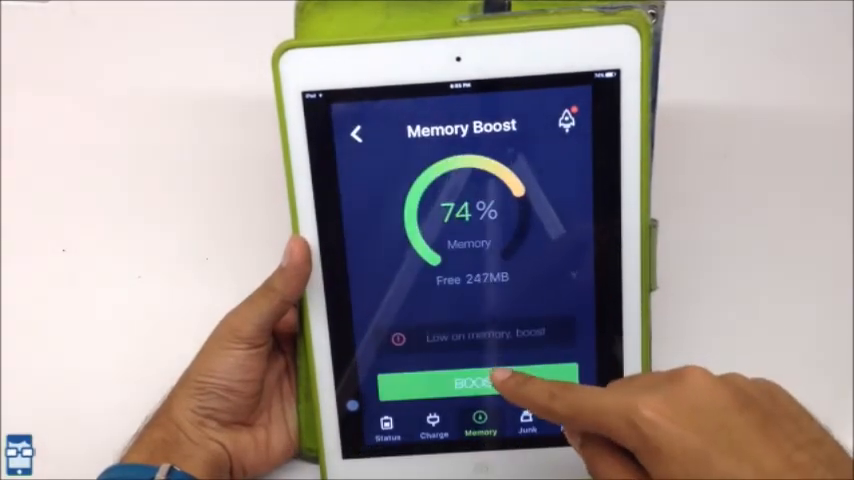
click(478, 380)
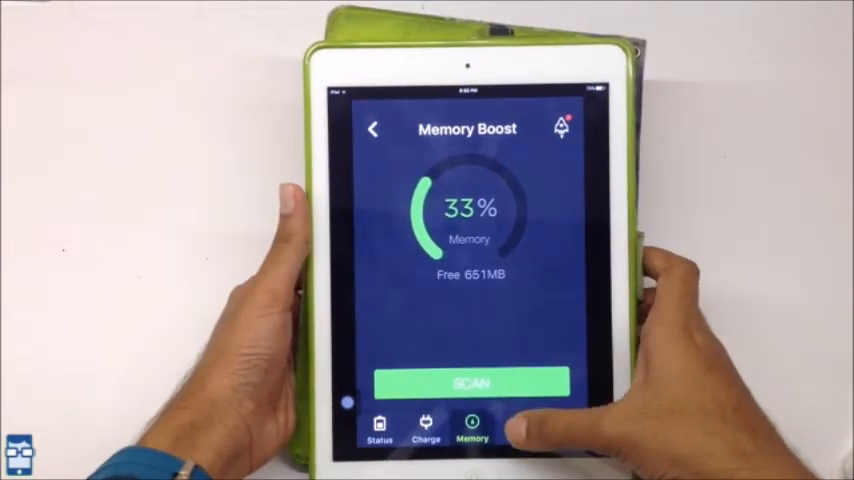
Step: Clean up the iPad's junk files from the Junk section
click(518, 430)
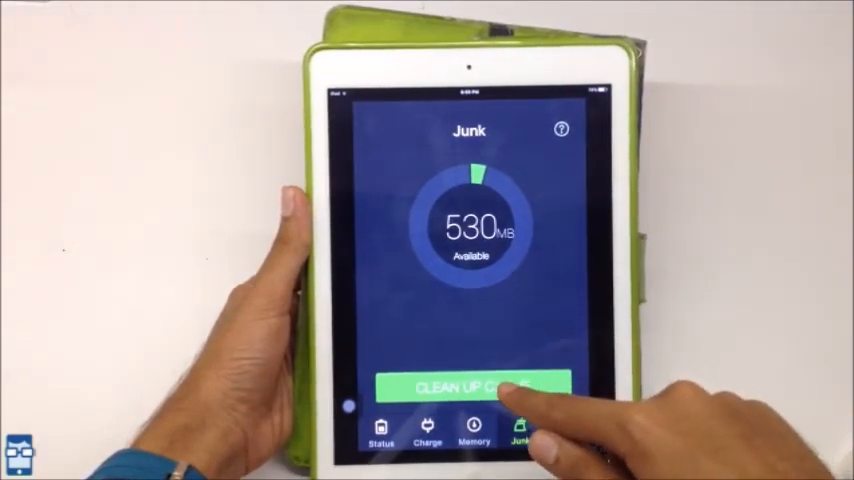
click(480, 386)
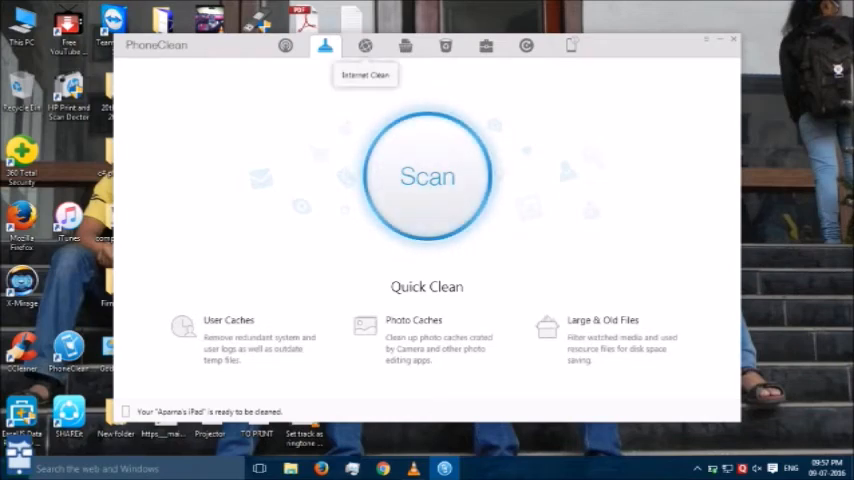
Step: Review Internet Clean, System Clean and the toolbox, ending on Silent Clean histories
click(364, 46)
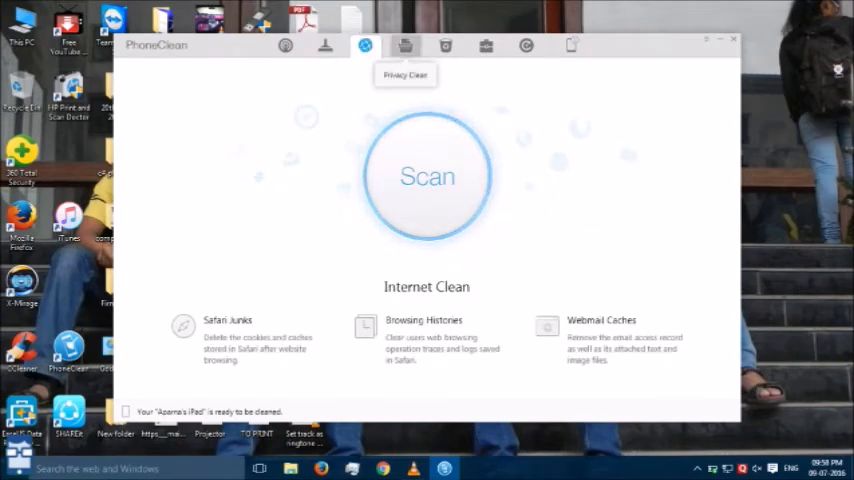
click(444, 44)
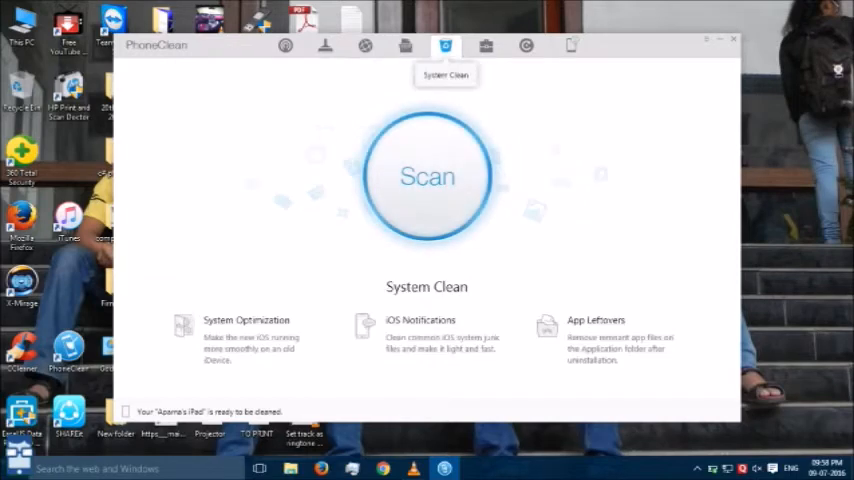
click(484, 46)
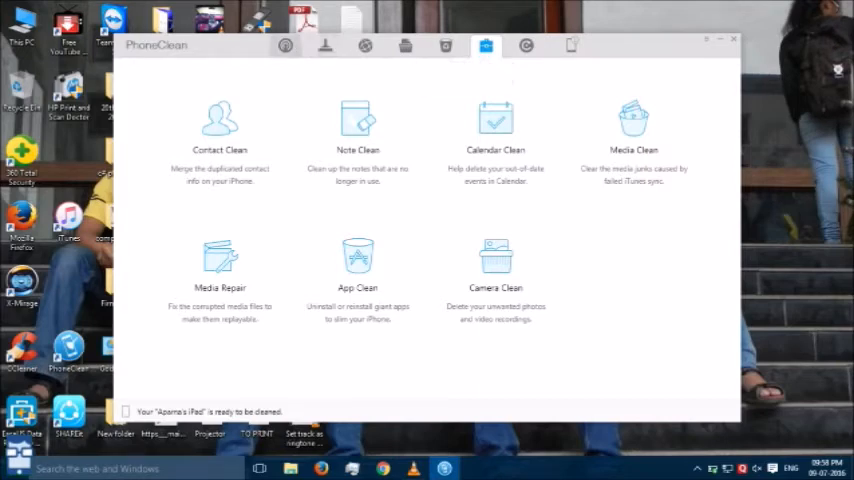
click(284, 44)
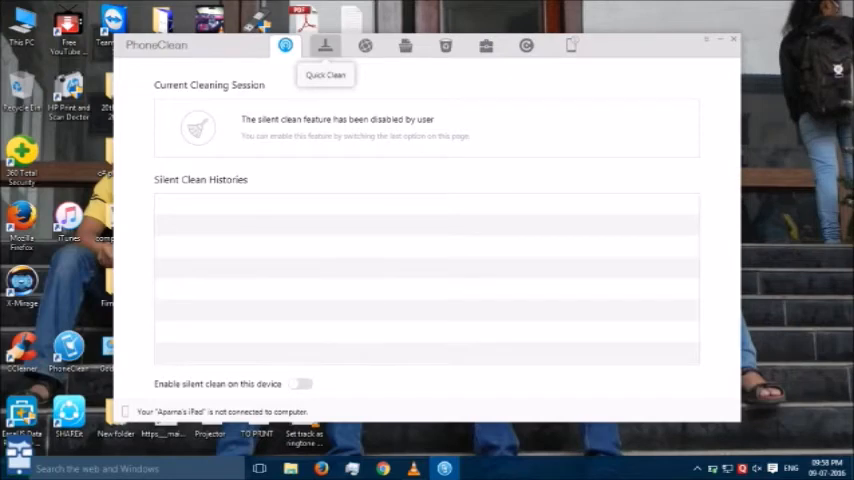
Step: Scan the iPad in Quick Clean mode for caches and large old files
click(324, 46)
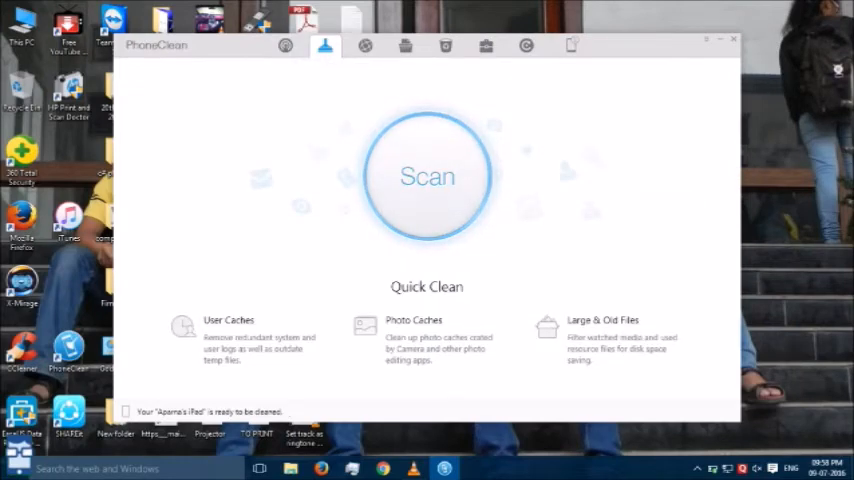
click(428, 176)
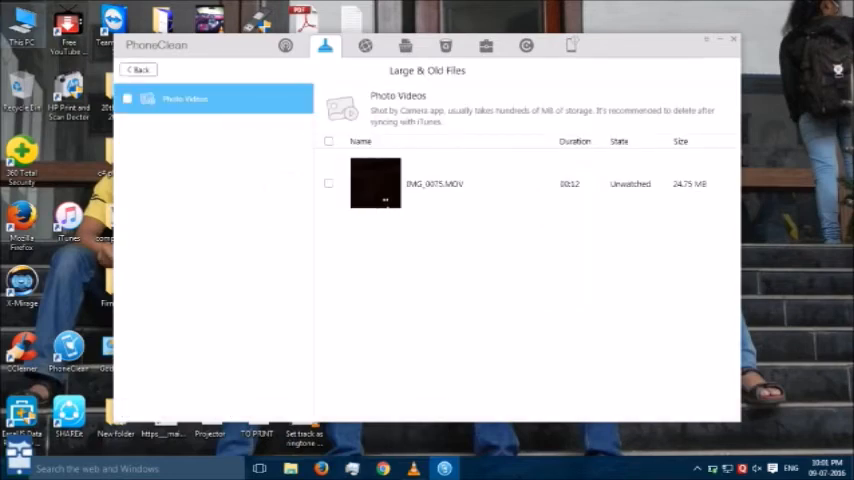
Step: Review the Photo Caches details and return to the summary with 257.40 MB ready
click(138, 68)
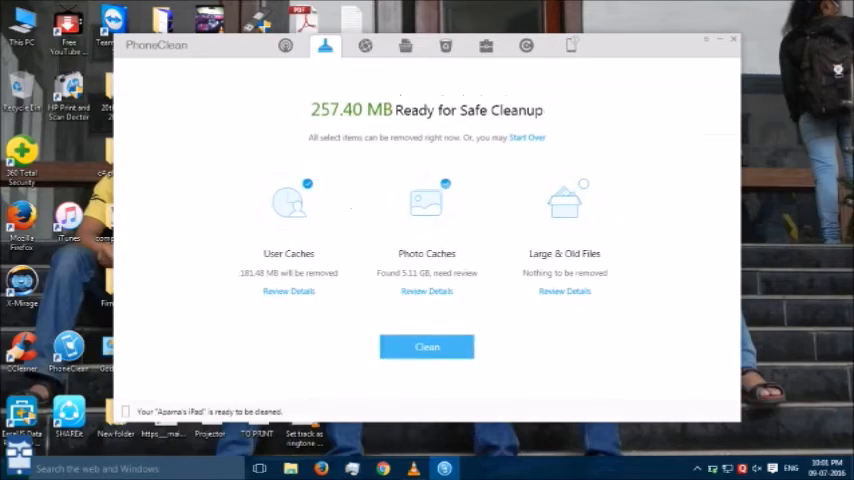
click(426, 292)
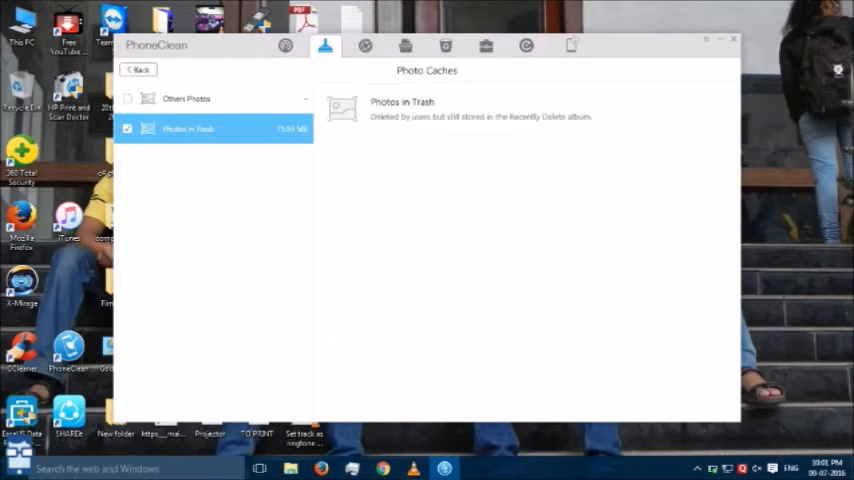
click(186, 98)
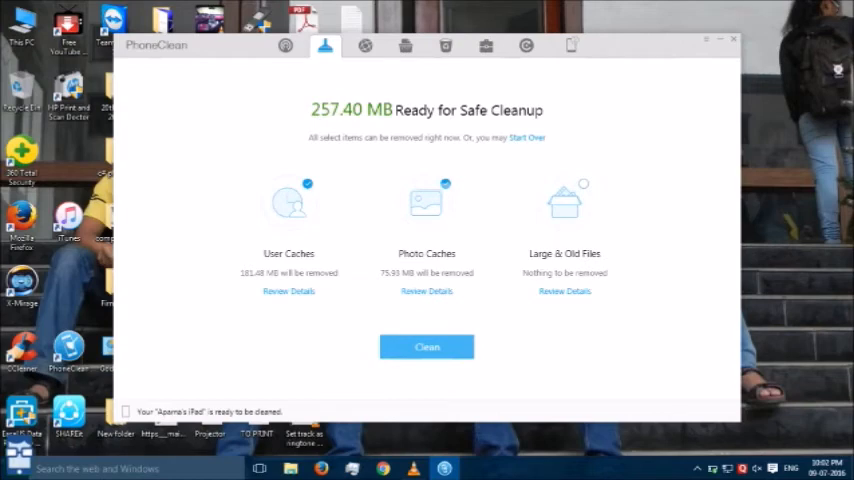
Step: Clean the iPad to free 257.40 MB, then move to Internet Clean
click(428, 348)
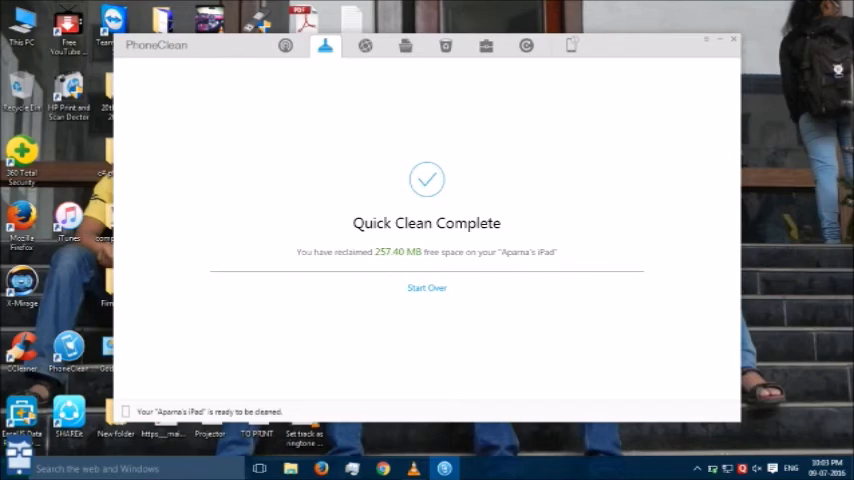
mouse_move(284, 46)
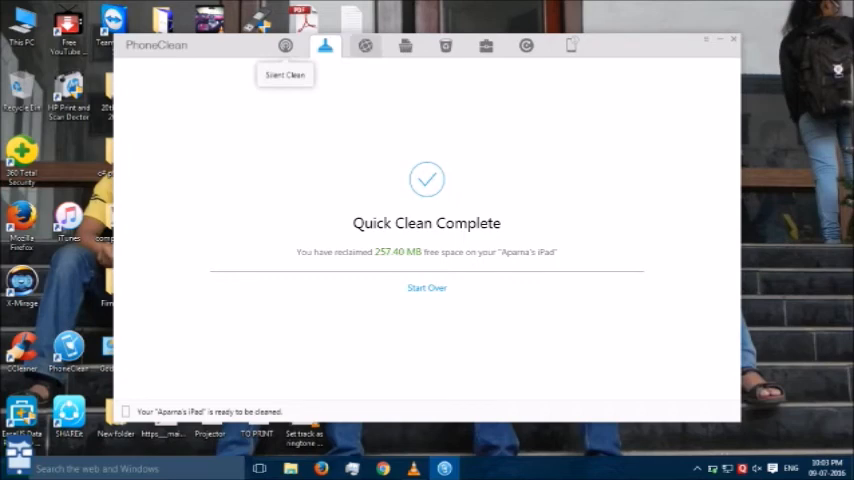
click(364, 44)
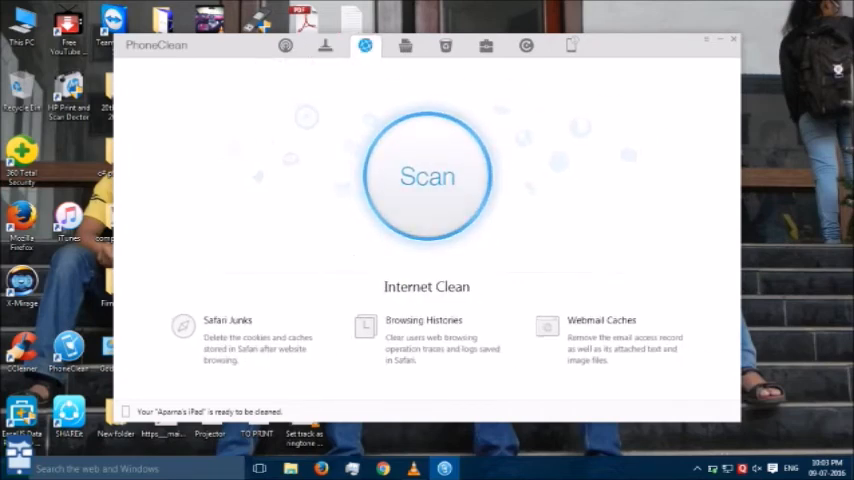